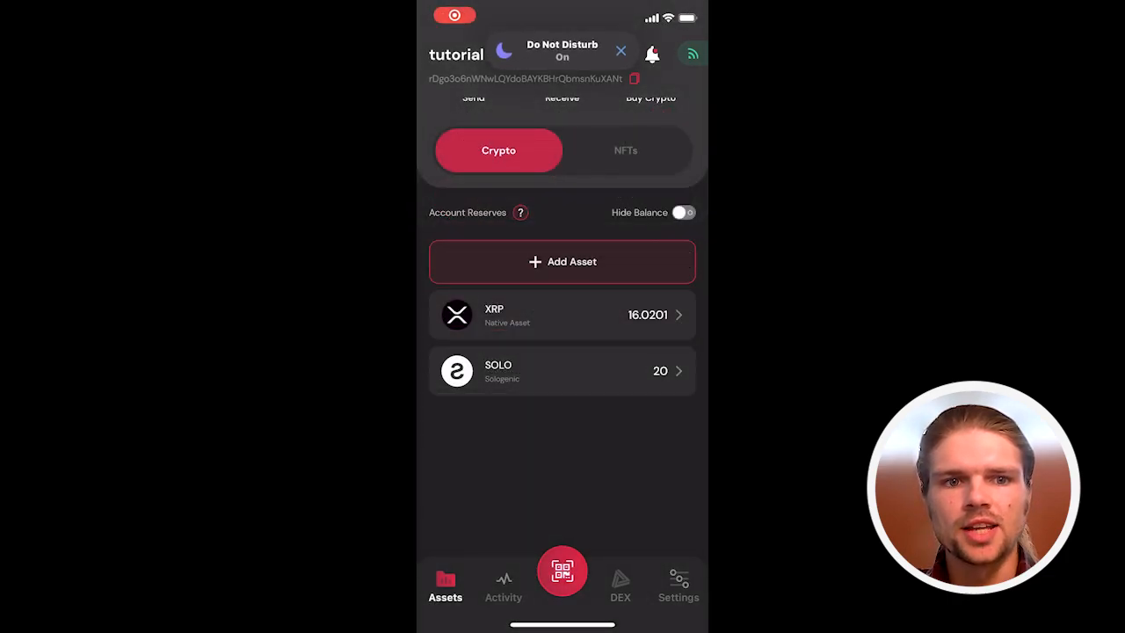
# - Add a USD trustline with Bitstamp as issuer and return to the wallet's asset list
pyautogui.click(621, 49)
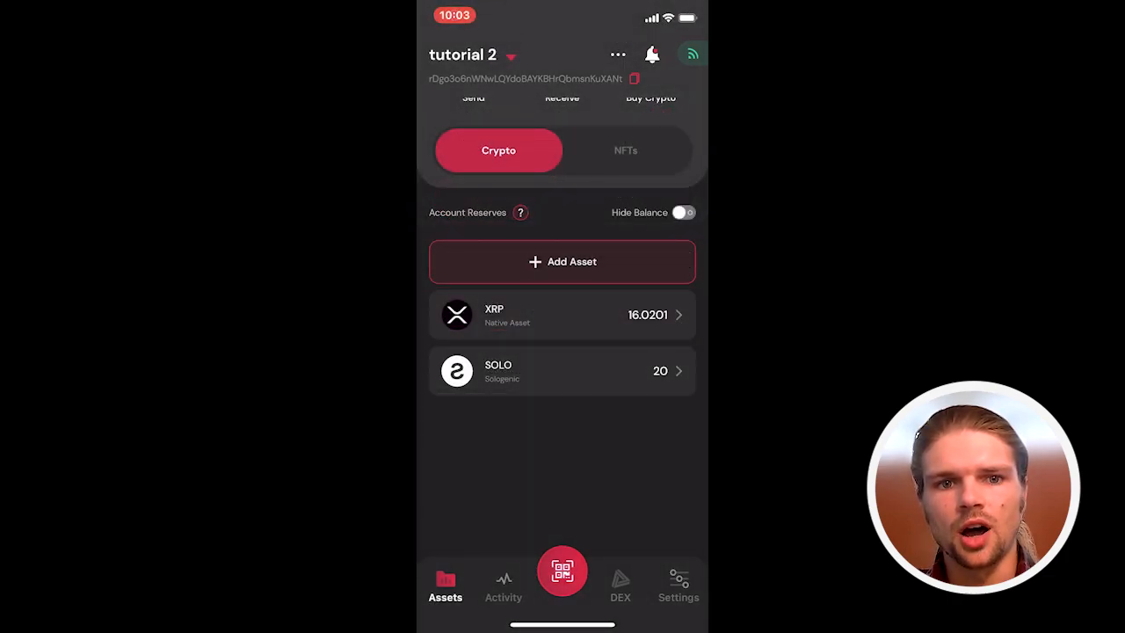
pyautogui.click(563, 260)
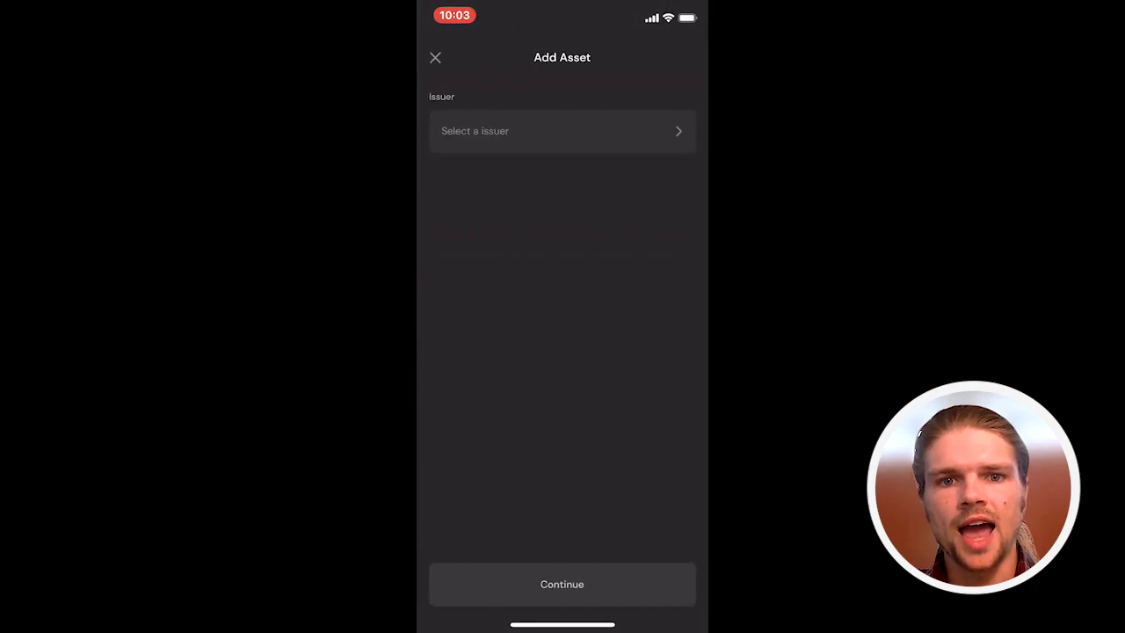
pyautogui.click(562, 130)
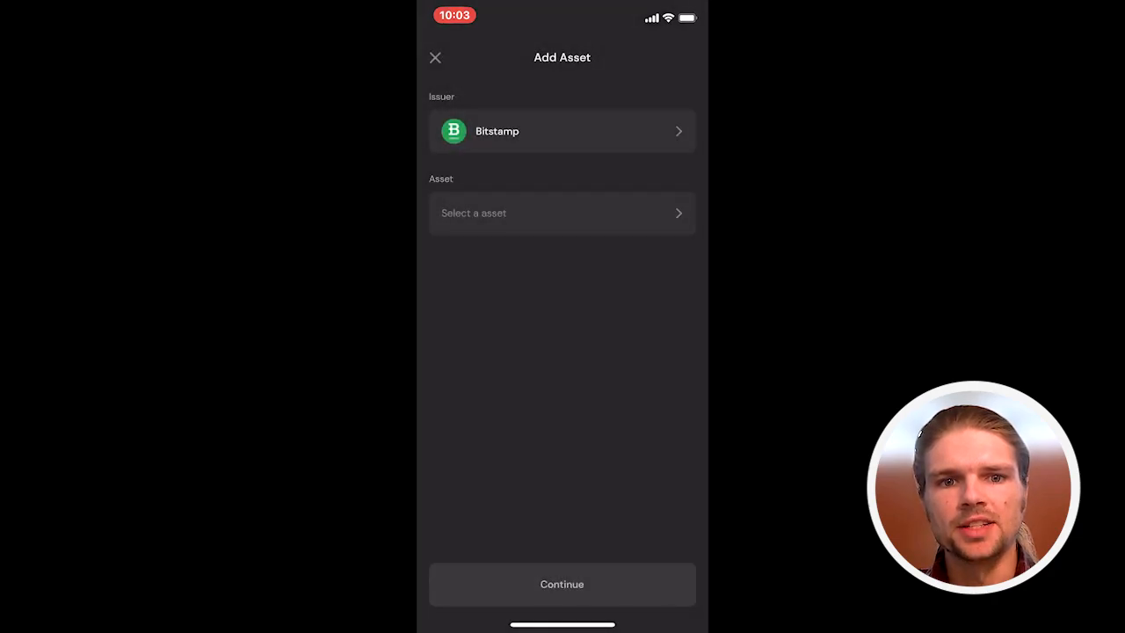
pyautogui.click(562, 212)
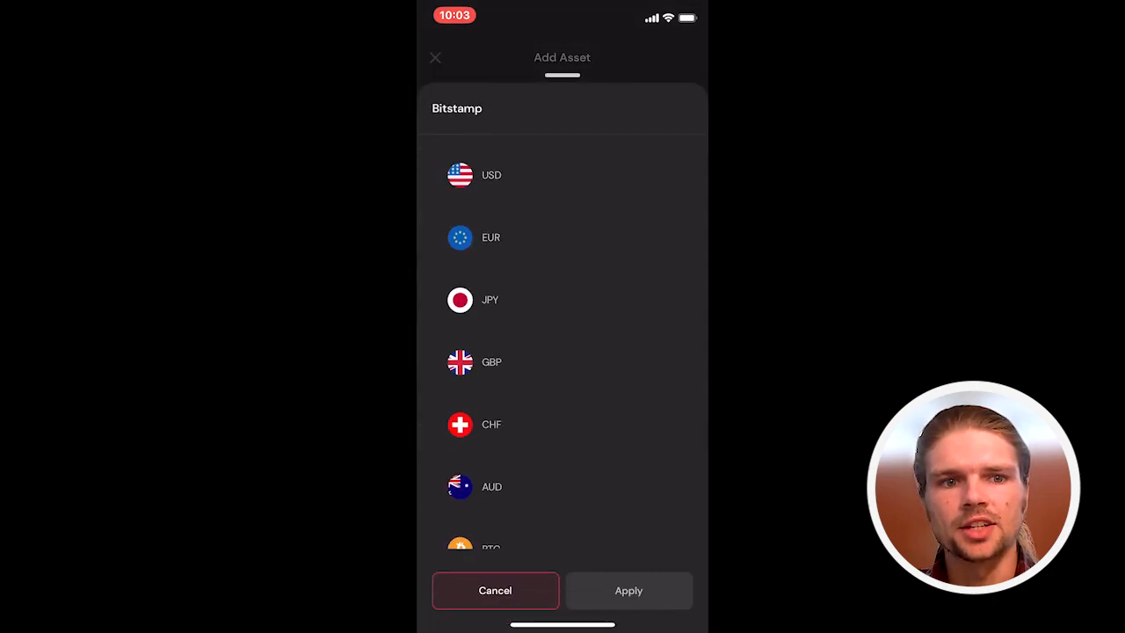
pyautogui.click(563, 176)
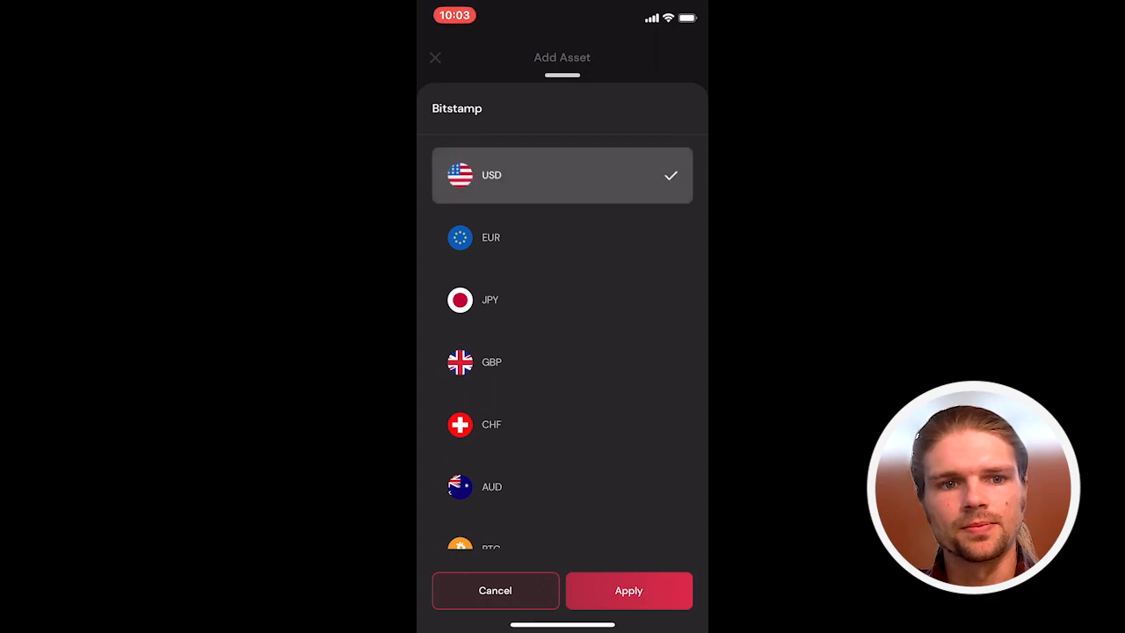
pyautogui.click(629, 590)
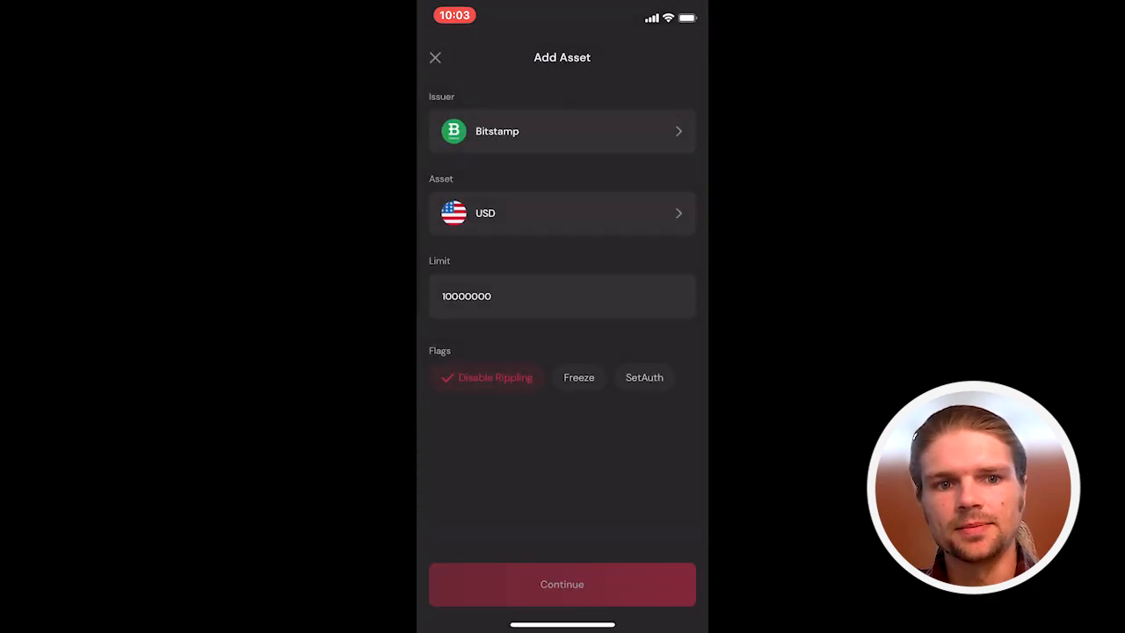
pyautogui.click(562, 583)
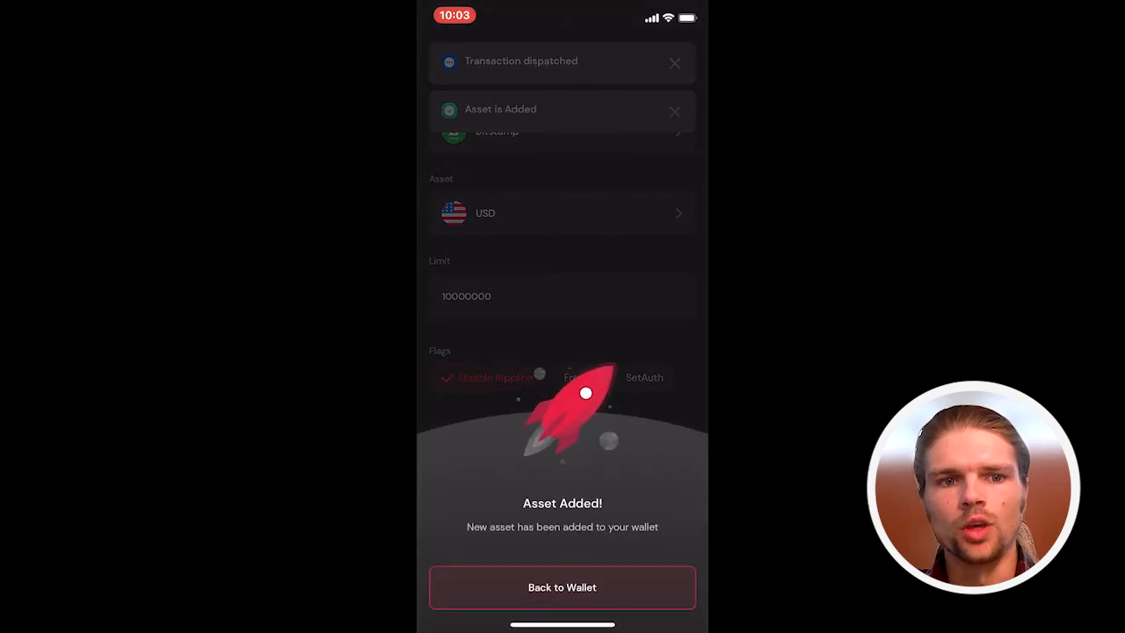
pyautogui.click(562, 587)
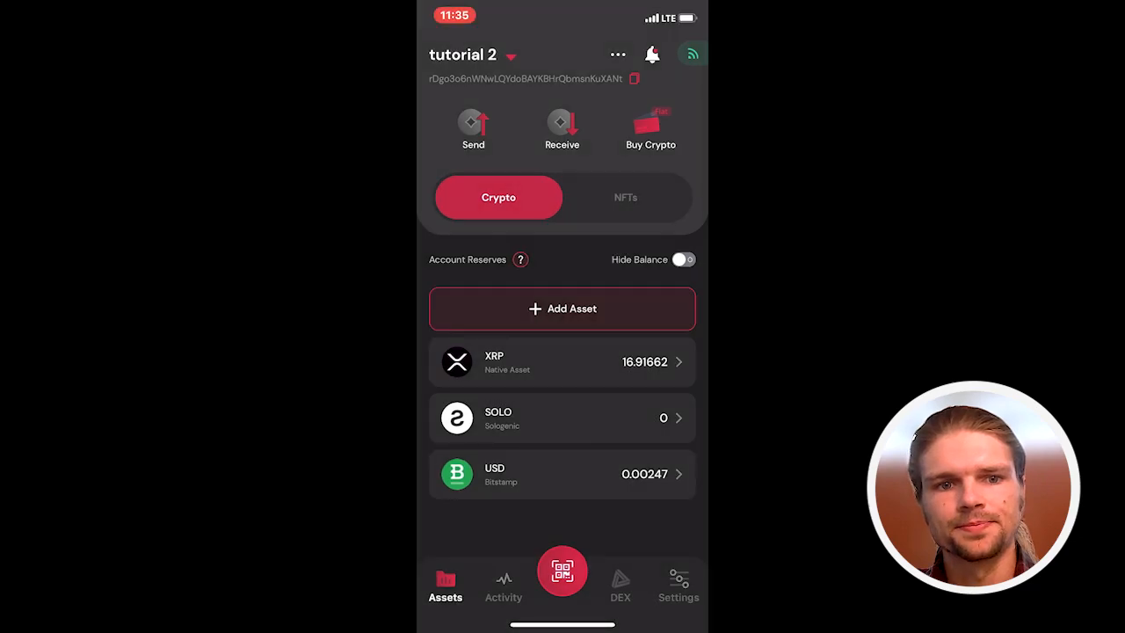
# - Browse the trading pairs, view Bitstamp USD token details and start trading XRP/USD
pyautogui.click(619, 584)
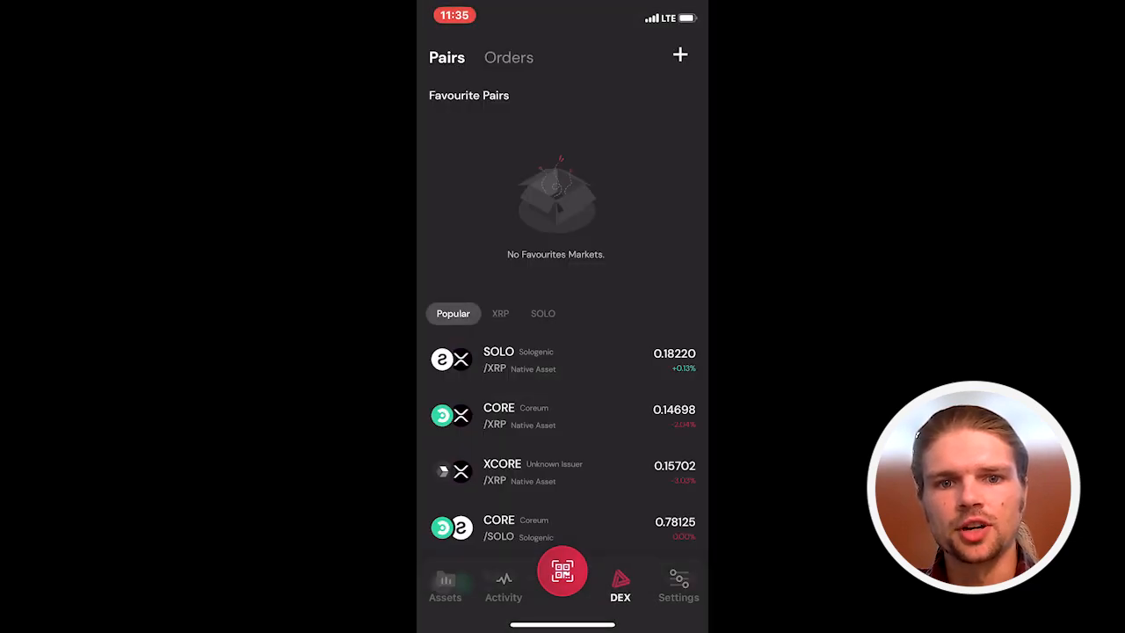
pyautogui.scroll(3)
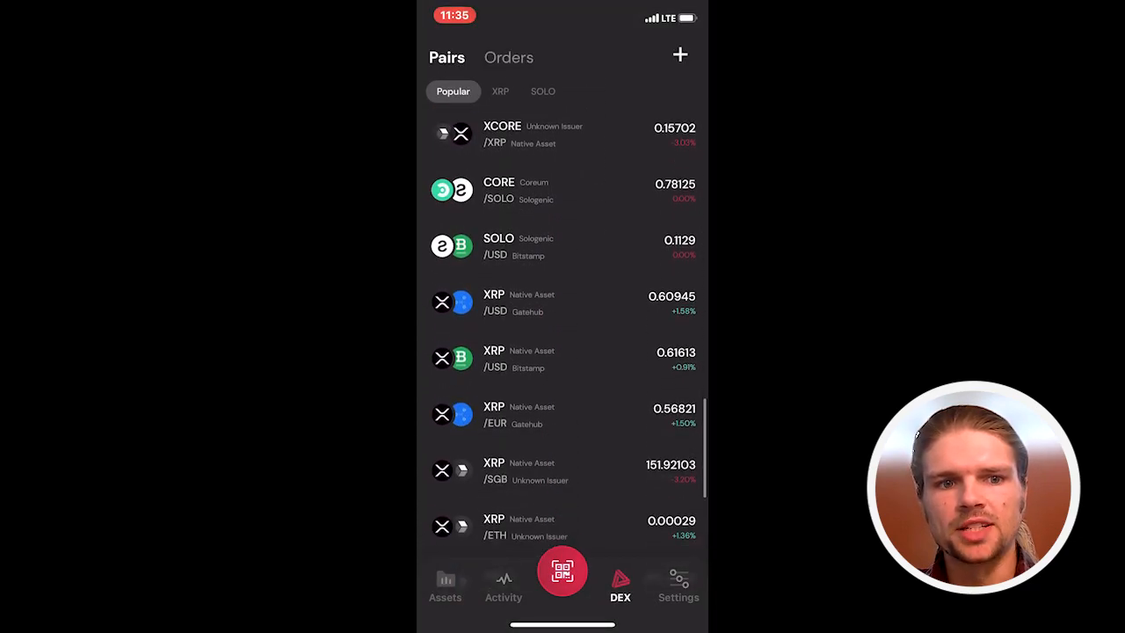
pyautogui.click(562, 358)
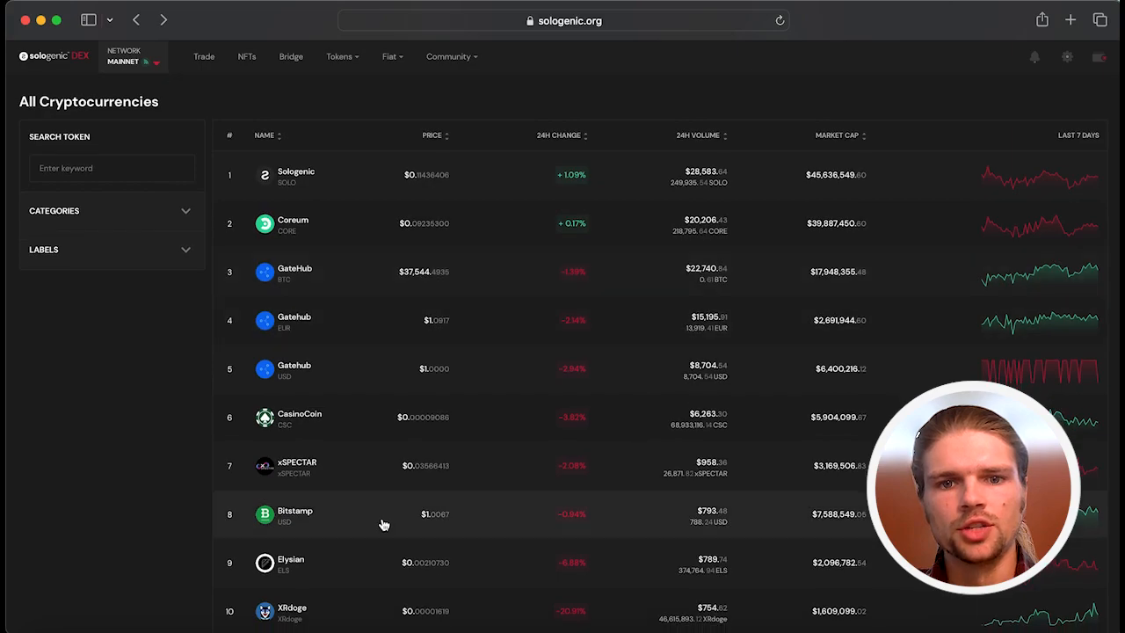
pyautogui.click(295, 513)
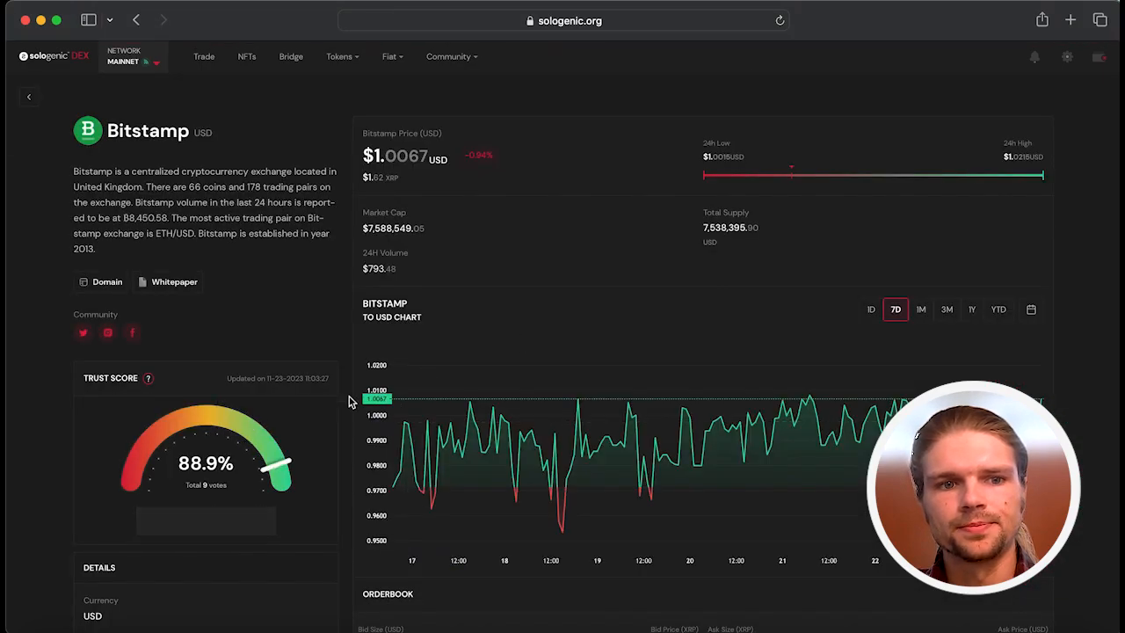
pyautogui.scroll(-3)
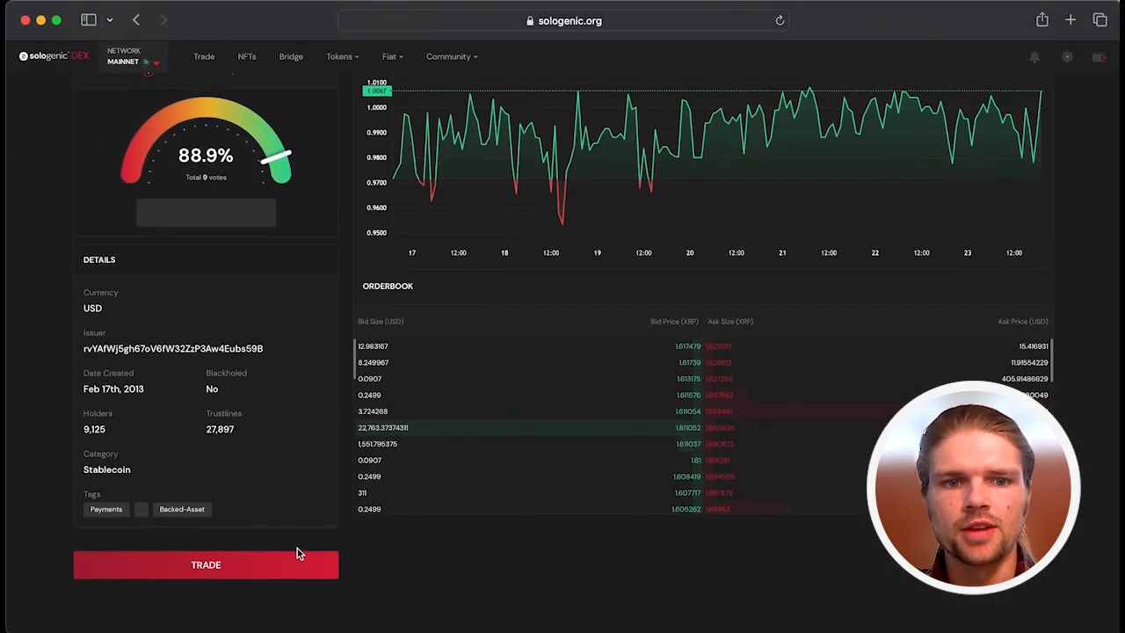
pyautogui.click(205, 564)
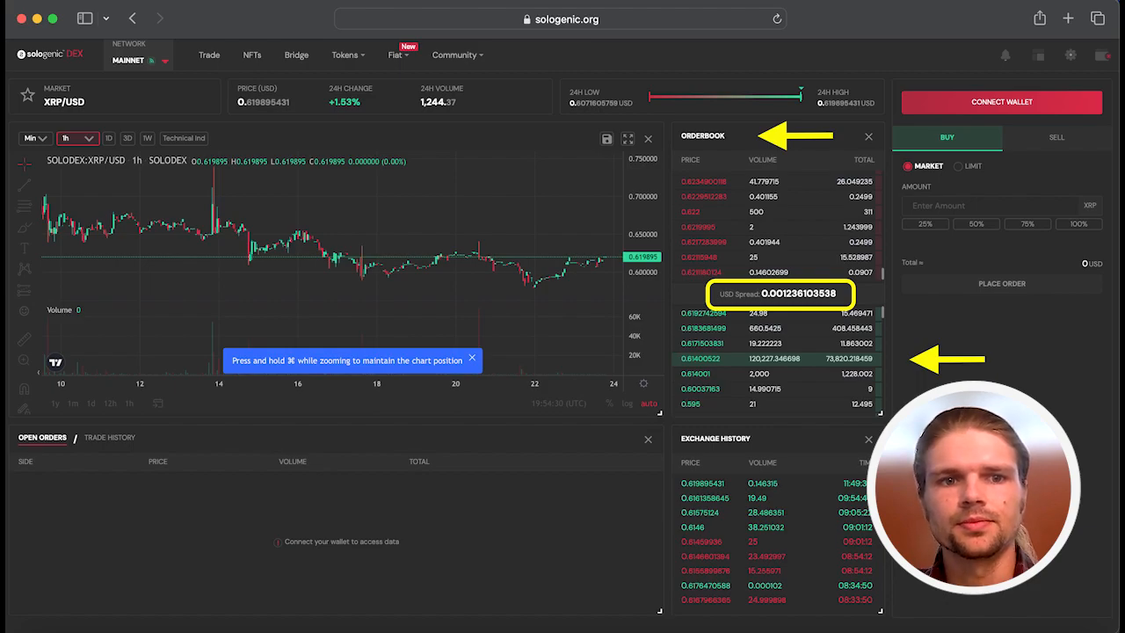
pyautogui.click(562, 17)
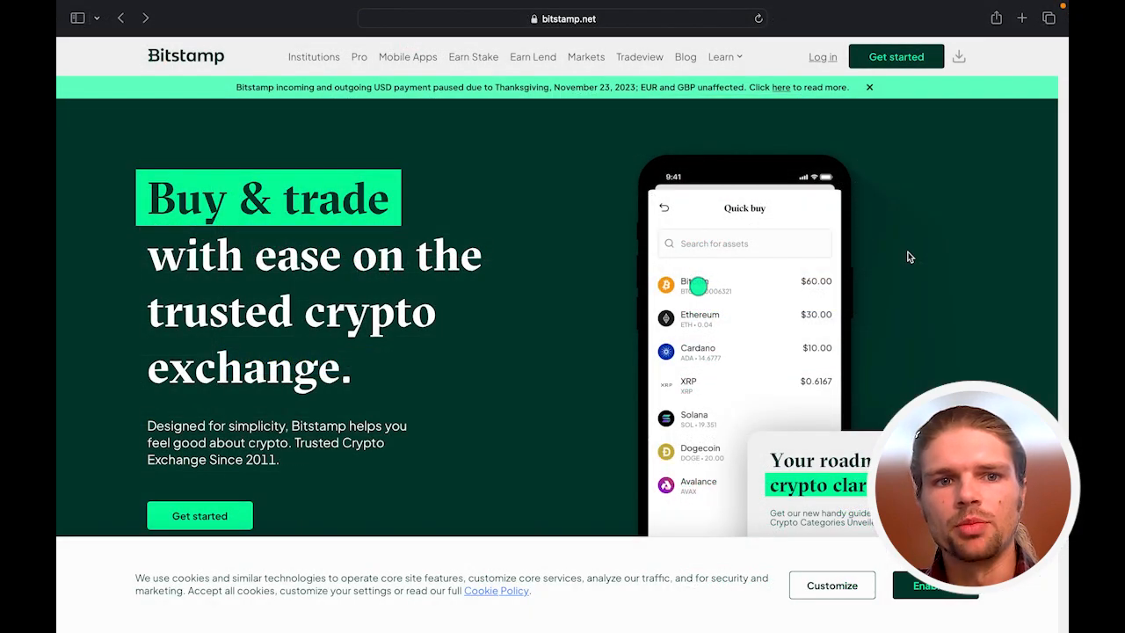
pyautogui.moveTo(899, 179)
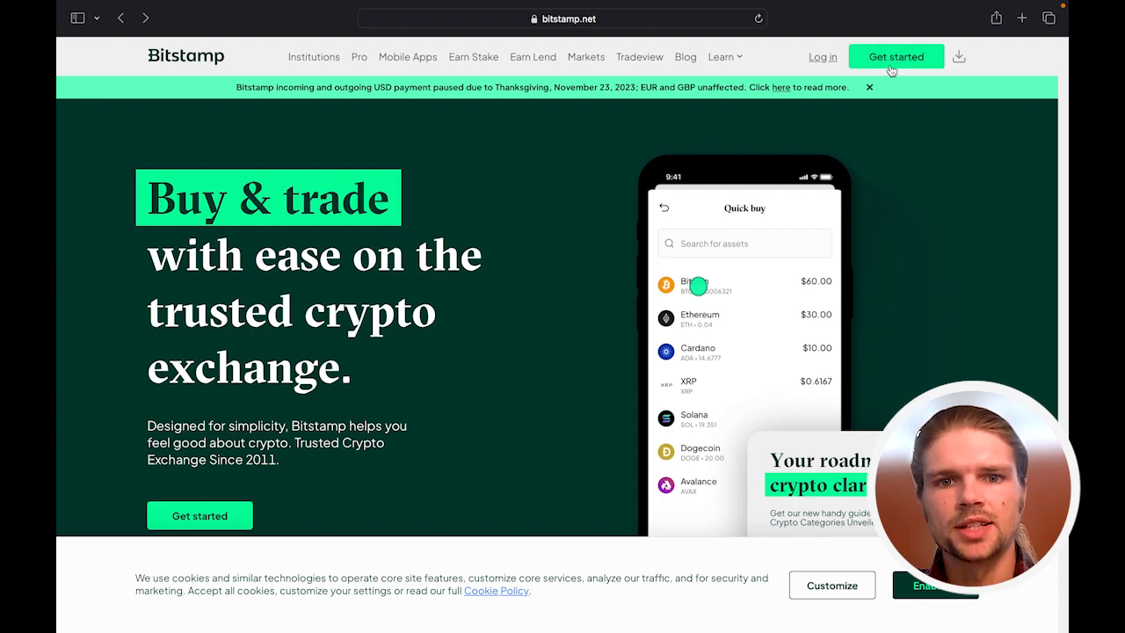
pyautogui.click(896, 56)
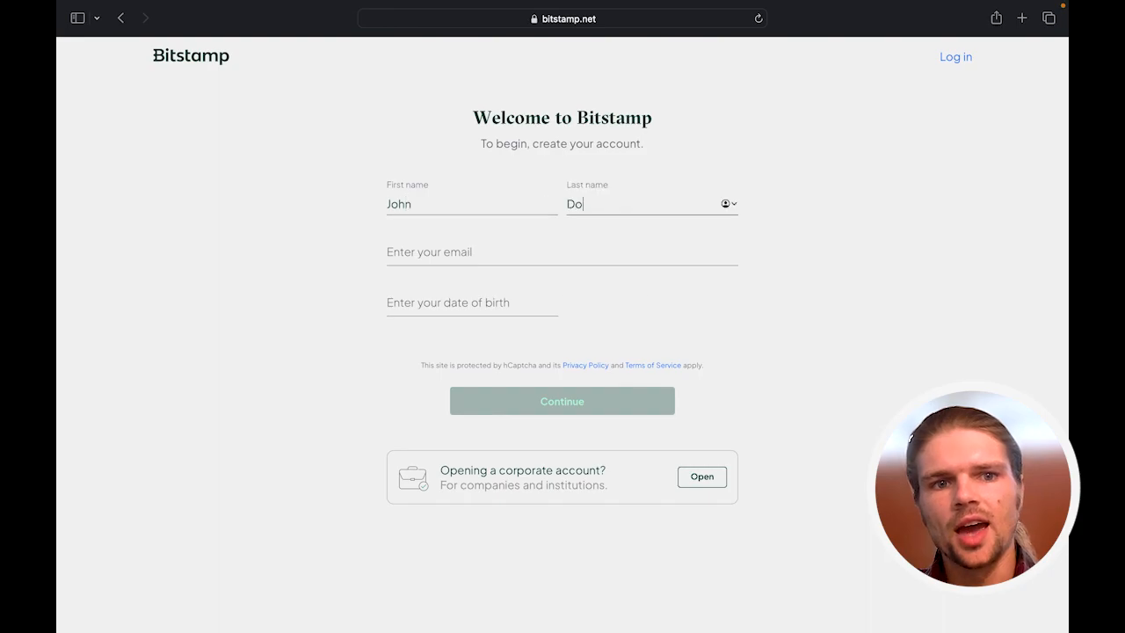
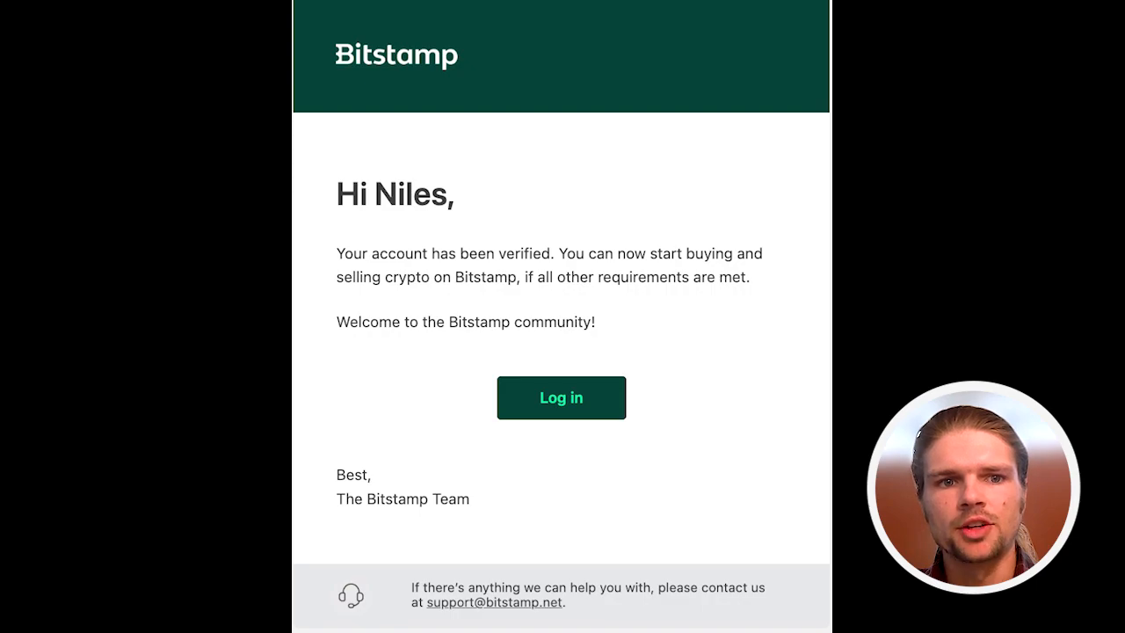
pyautogui.click(561, 397)
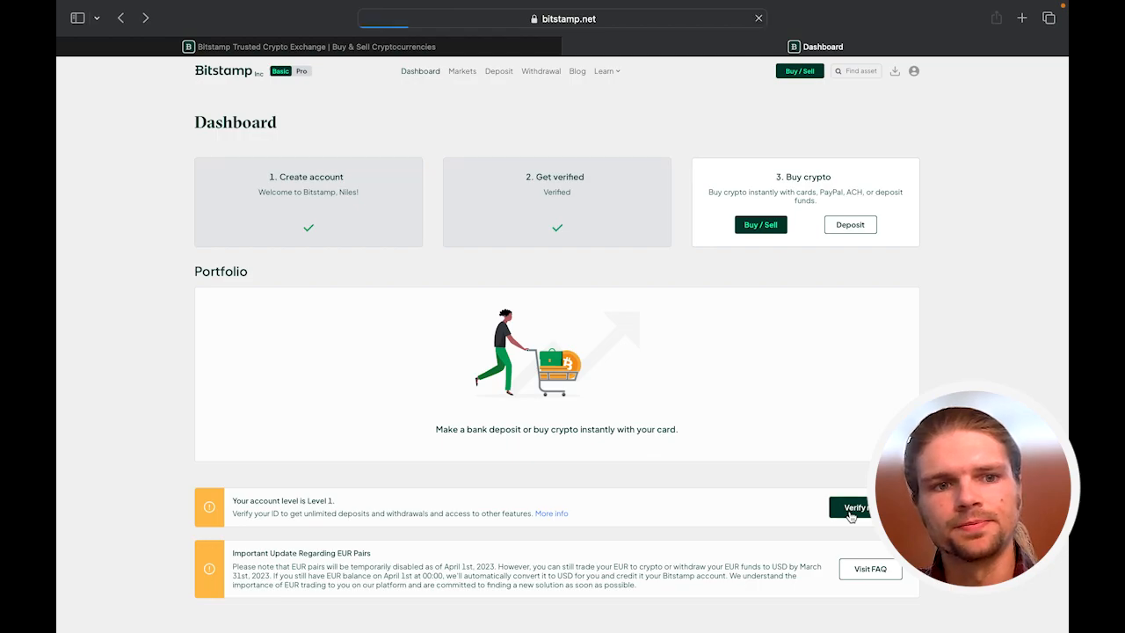
# - Submit the ID document and video for Bitstamp verification and finish the flow
pyautogui.click(850, 506)
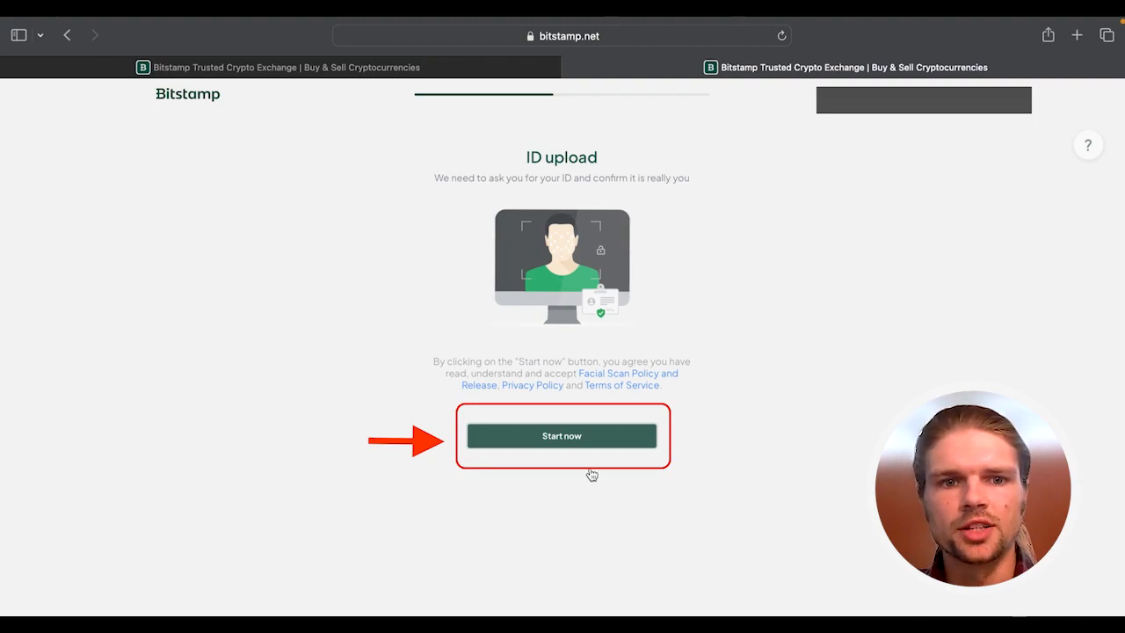
pyautogui.click(563, 436)
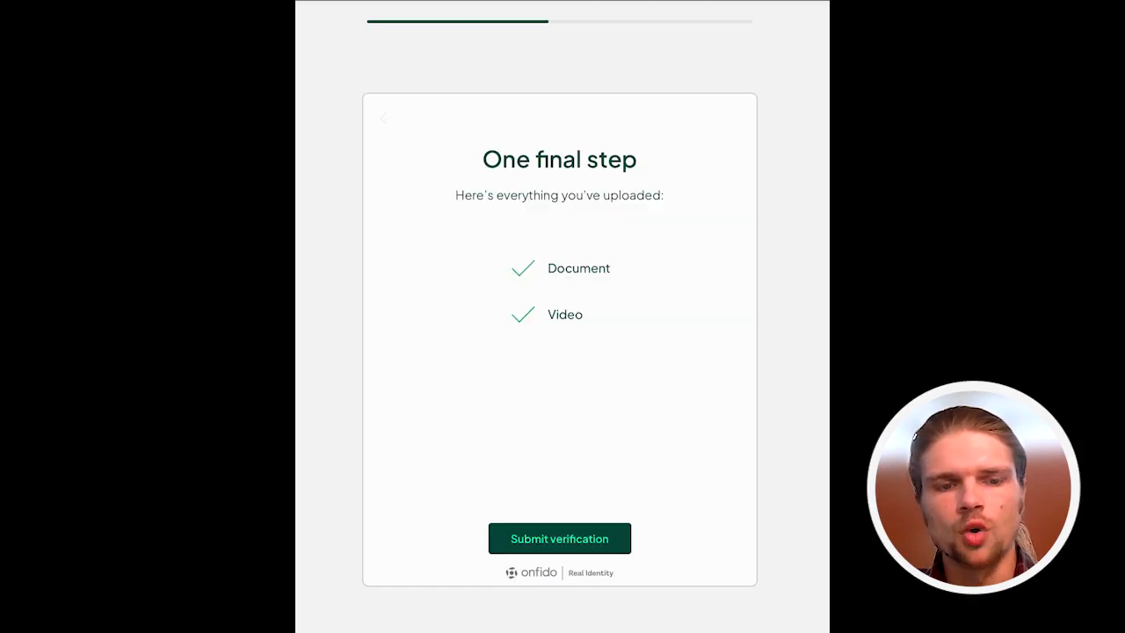
pyautogui.click(559, 538)
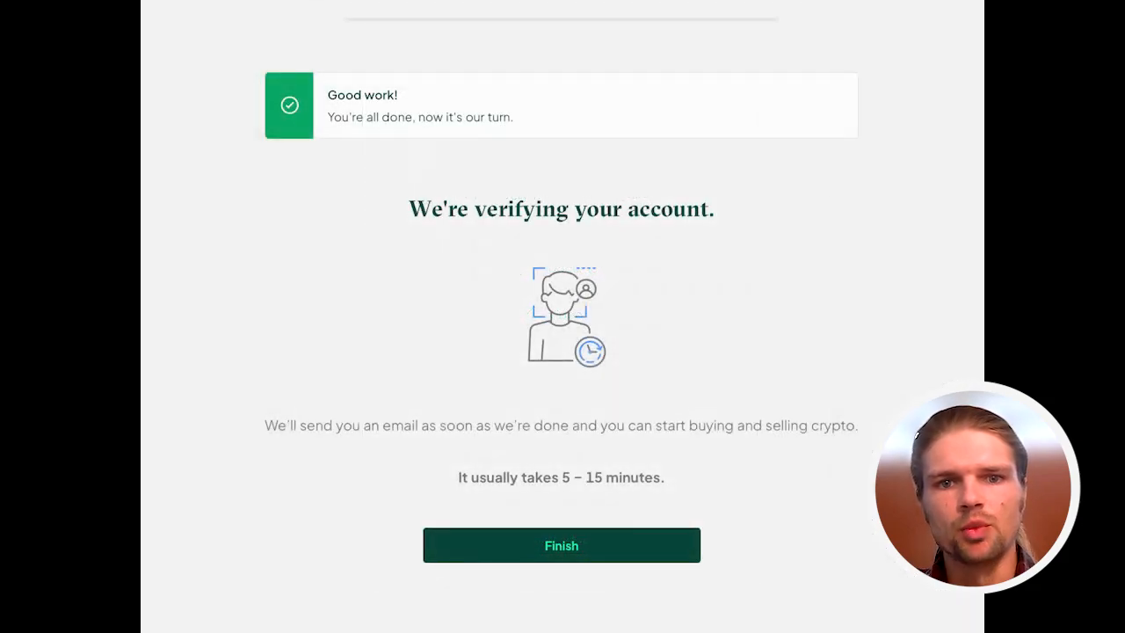
pyautogui.click(561, 545)
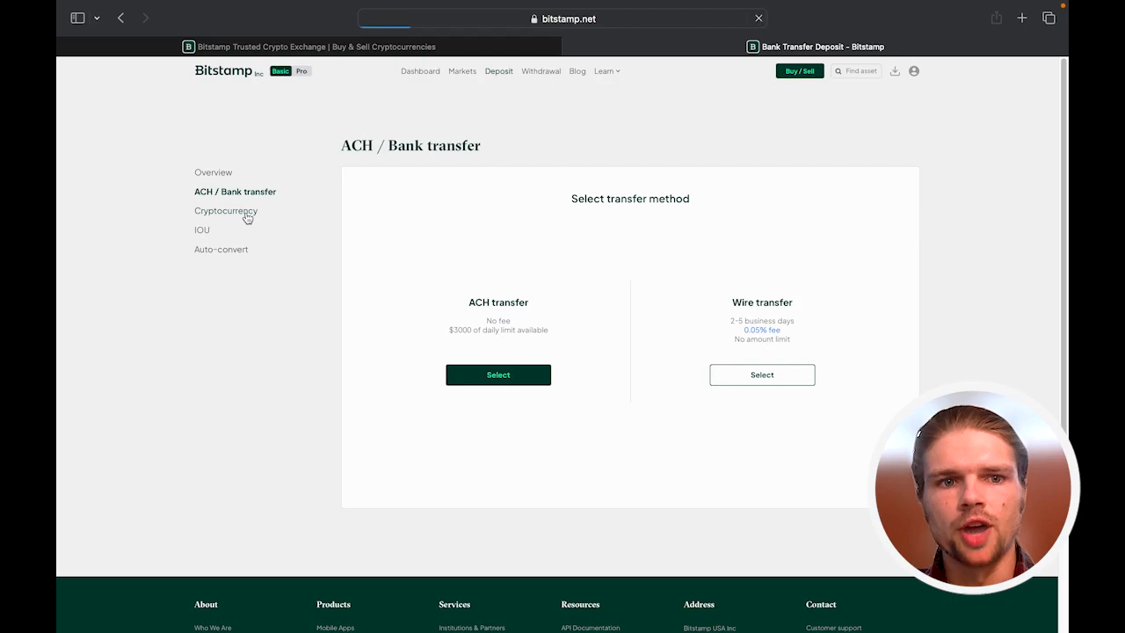
# - View the cryptocurrency deposit page and choose the currency to deposit
pyautogui.click(225, 211)
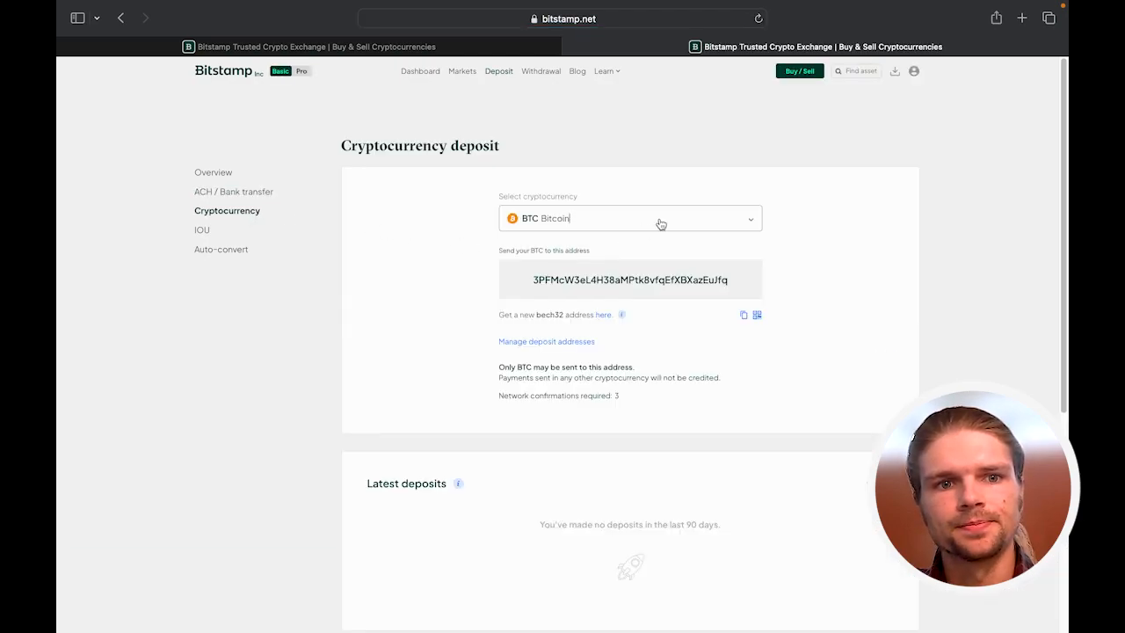
pyautogui.click(630, 218)
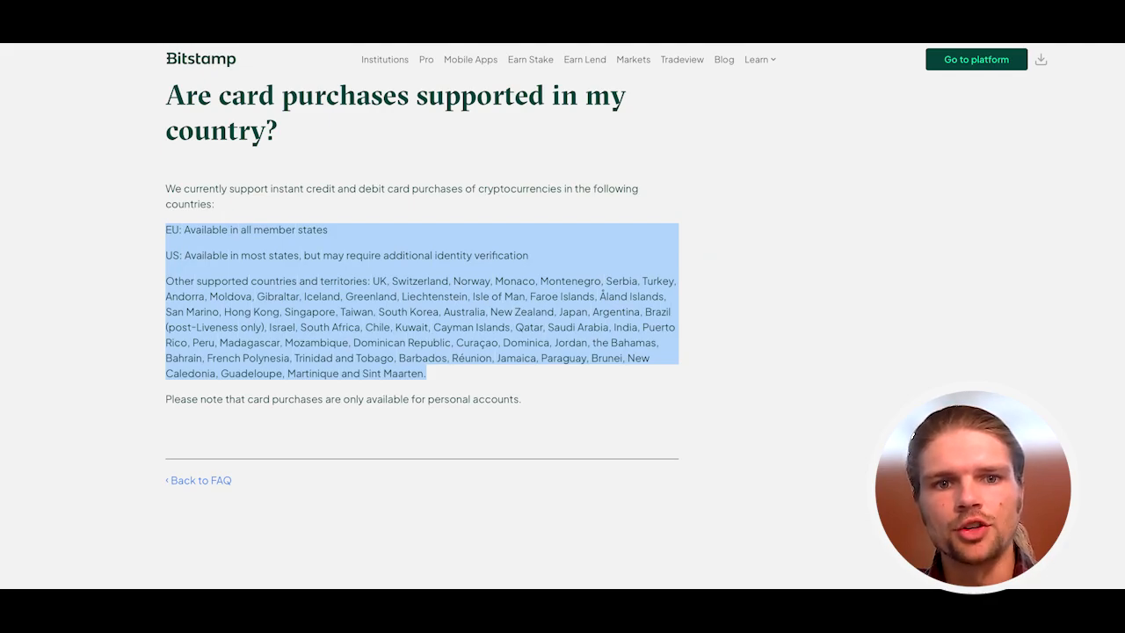
# - Switch back to the Sologenic DEX wallet showing a Bitstamp USD balance of 1.65297
pyautogui.click(692, 46)
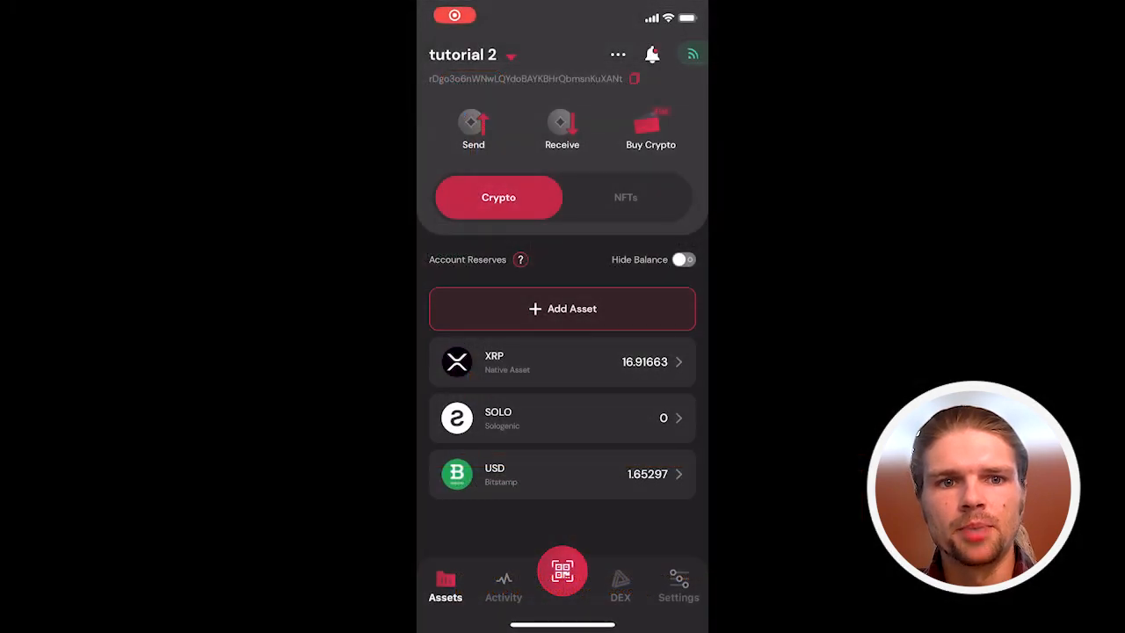
pyautogui.click(473, 126)
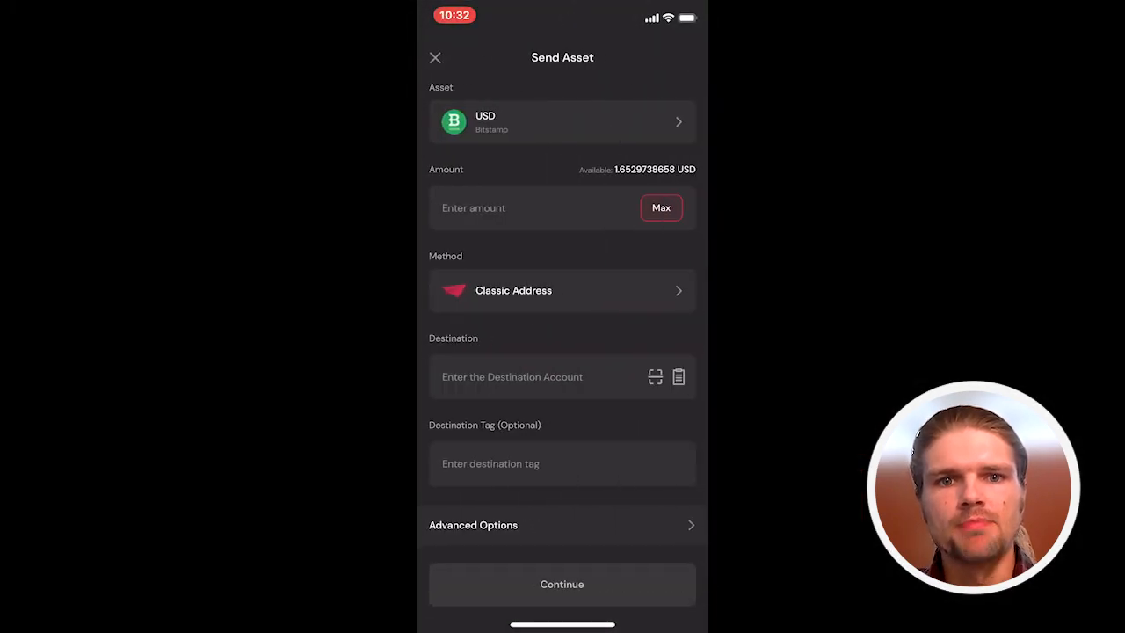
pyautogui.click(545, 376)
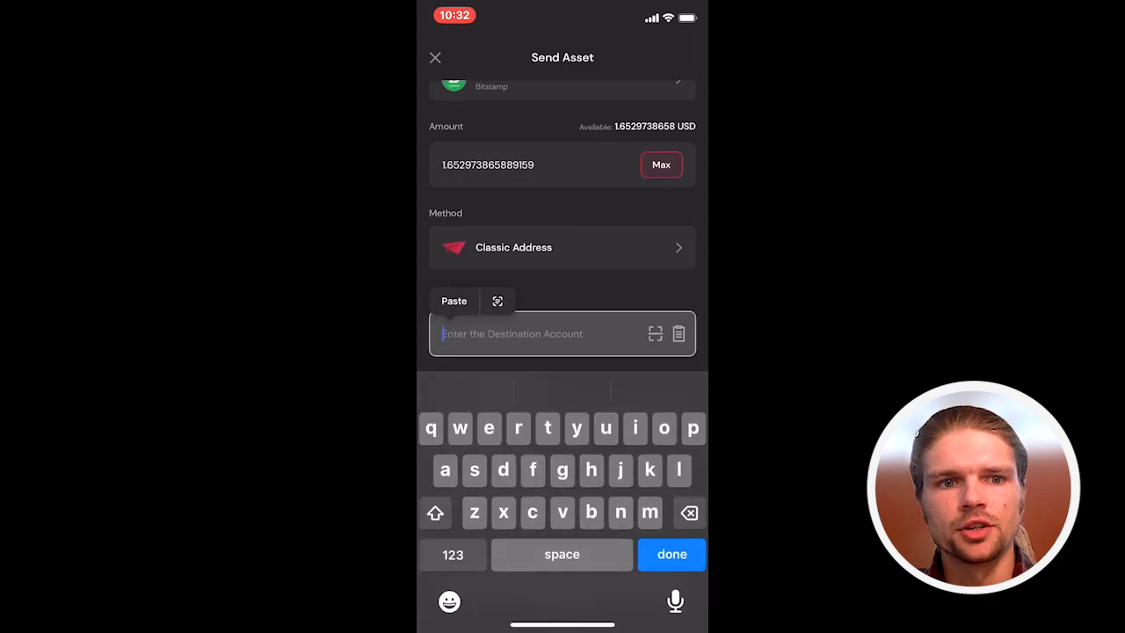
pyautogui.click(453, 300)
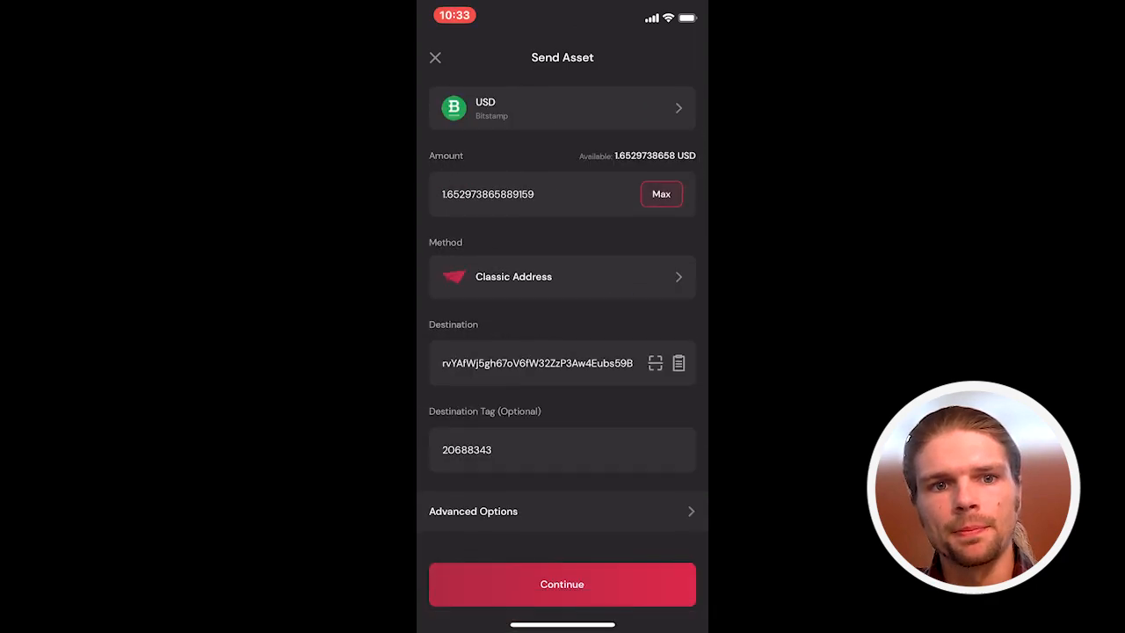
pyautogui.click(562, 583)
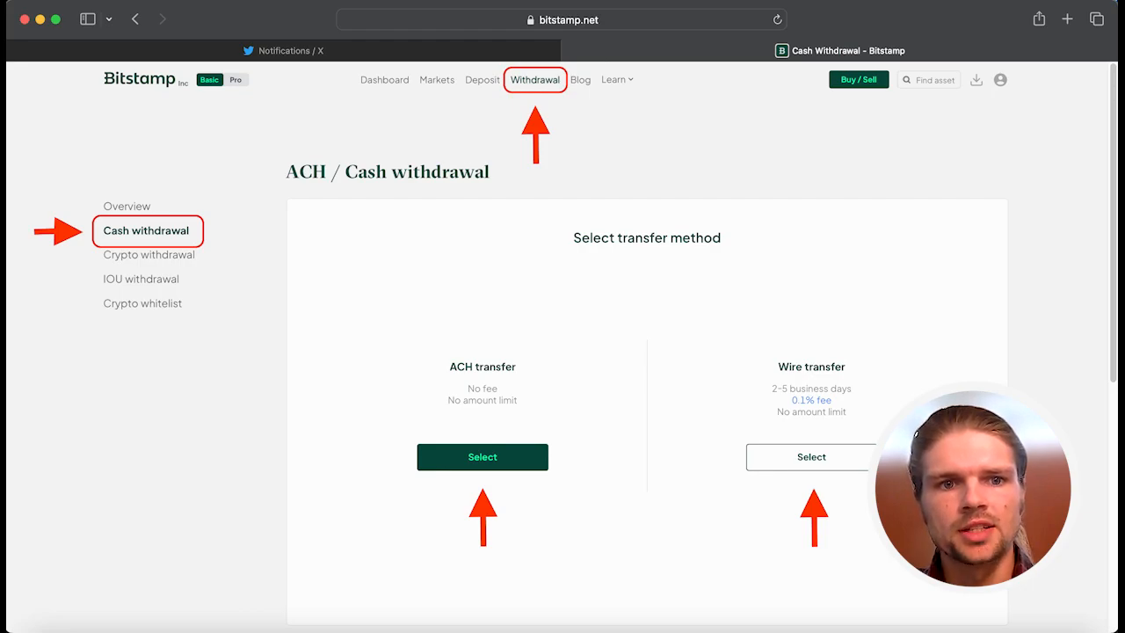
pyautogui.click(482, 457)
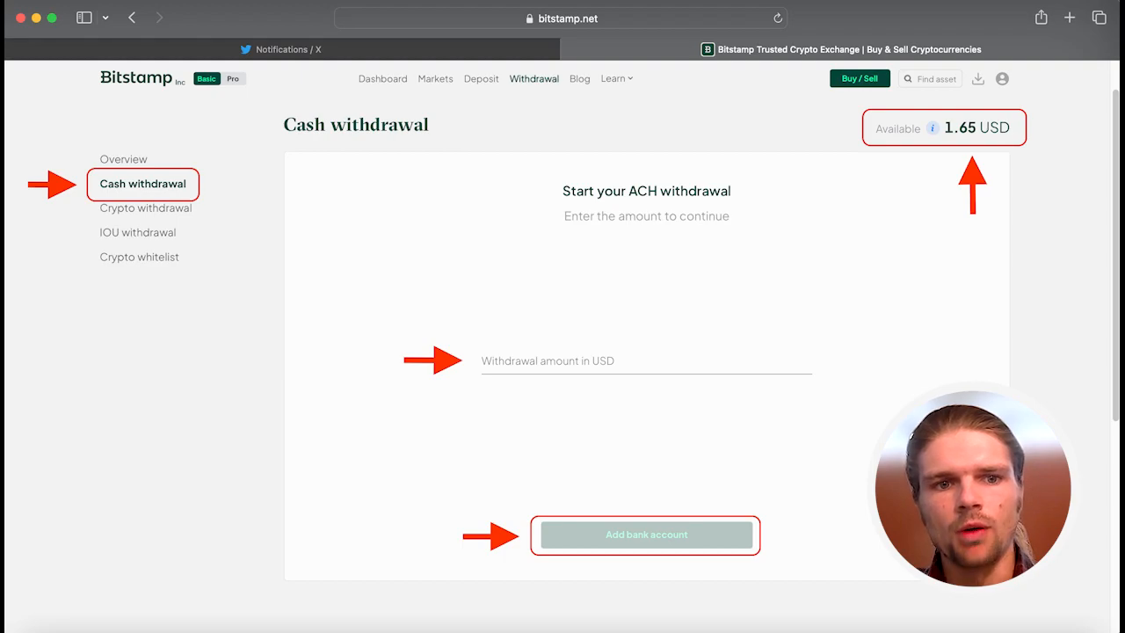
pyautogui.click(137, 232)
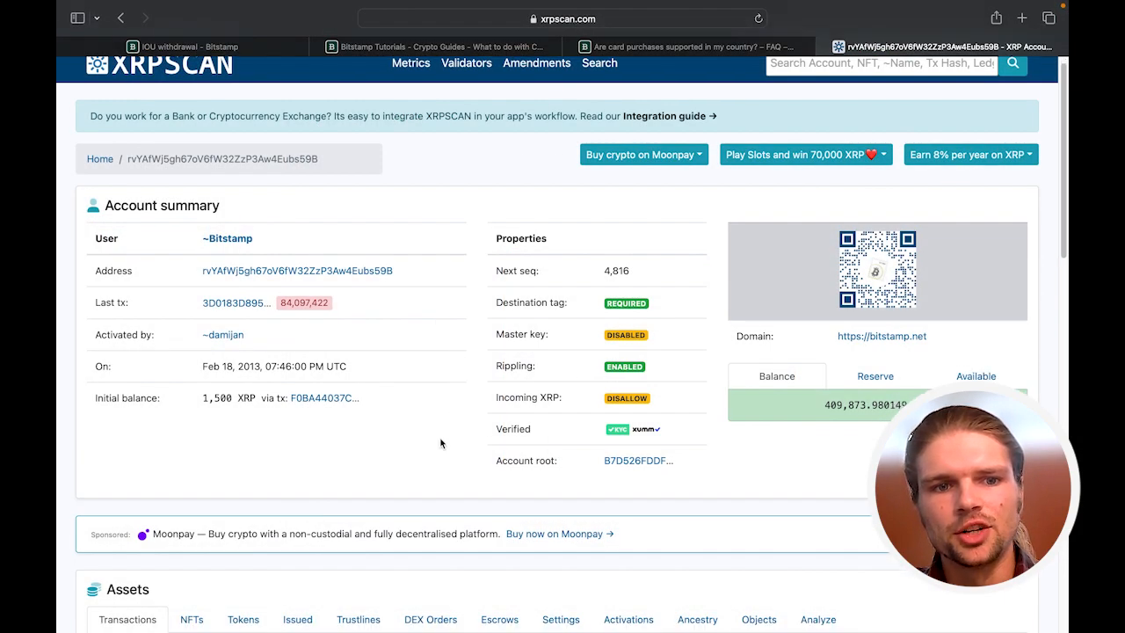
# - Show Bitstamp's issued tokens: AUD, BTC, CHF, EUR, GBP, JPY and USD
pyautogui.scroll(-3)
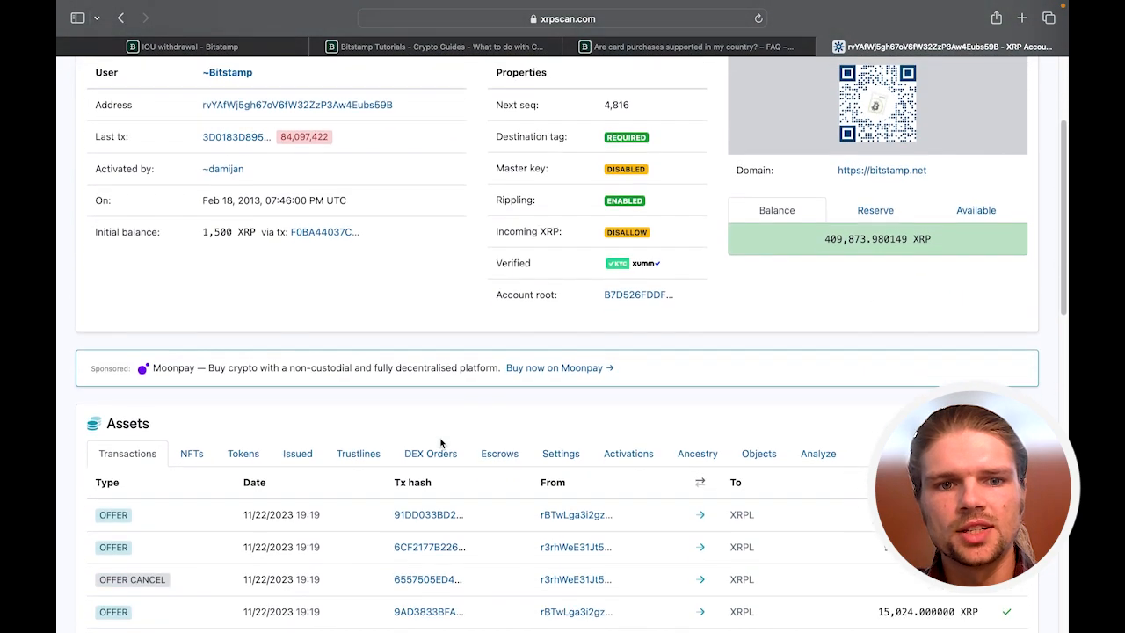
pyautogui.scroll(-3)
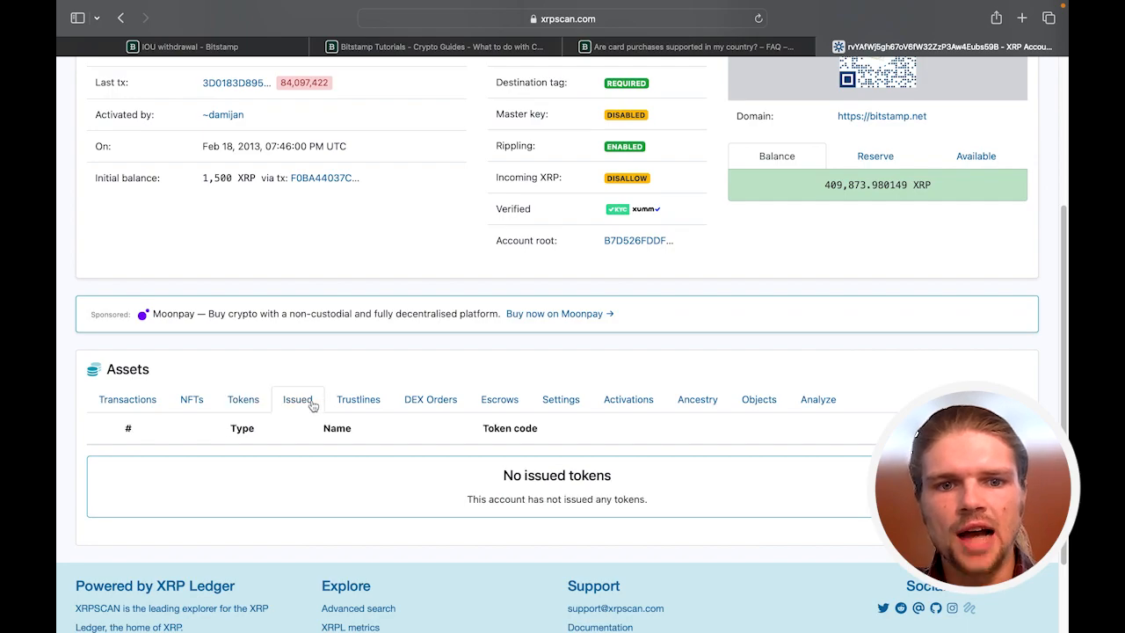
pyautogui.click(297, 399)
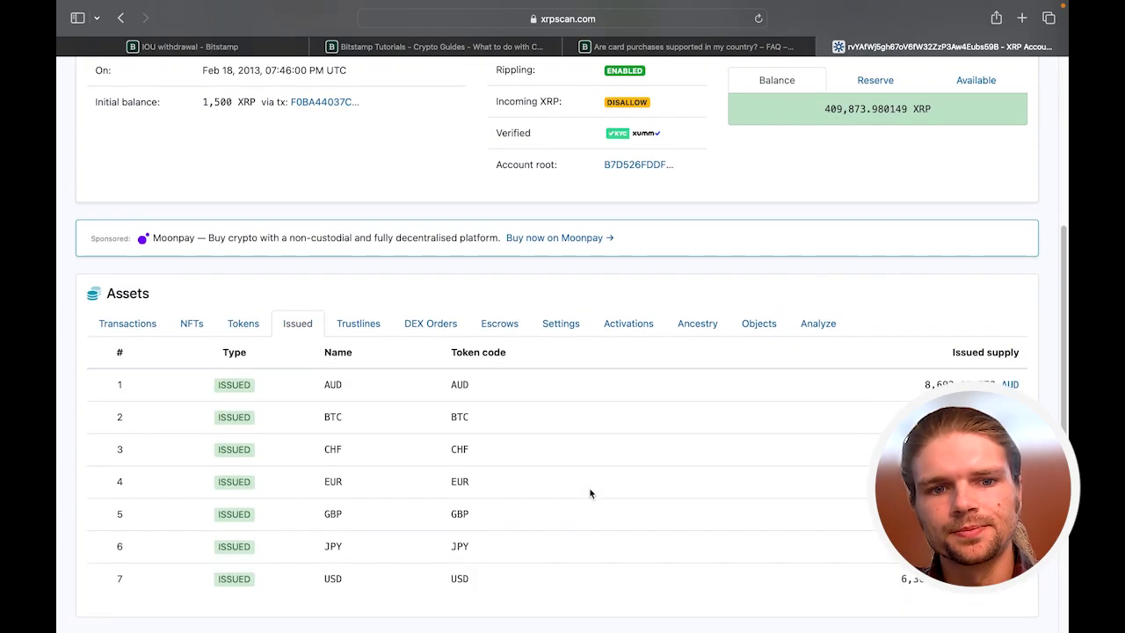
pyautogui.scroll(-3)
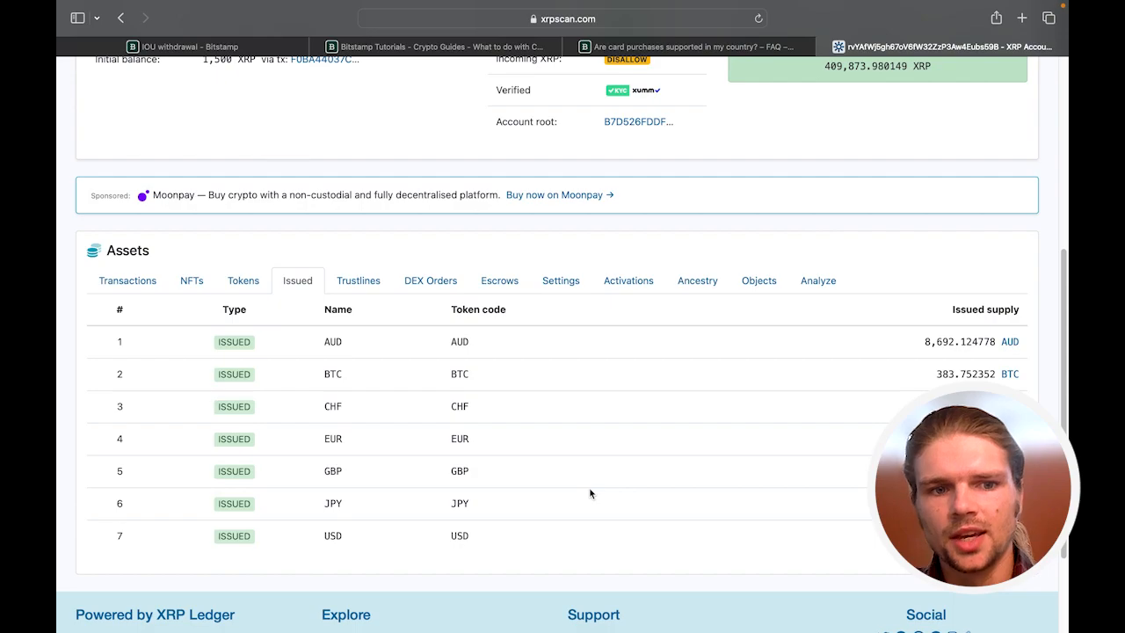